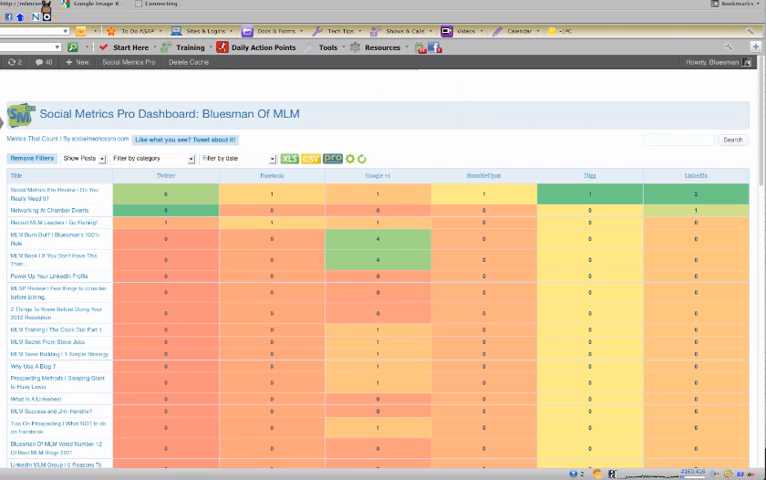
Step: Scroll the share-count table down past the Go Fishing post toward the Social Monkee review
{"action": "left_click", "coordinate": [48, 222]}
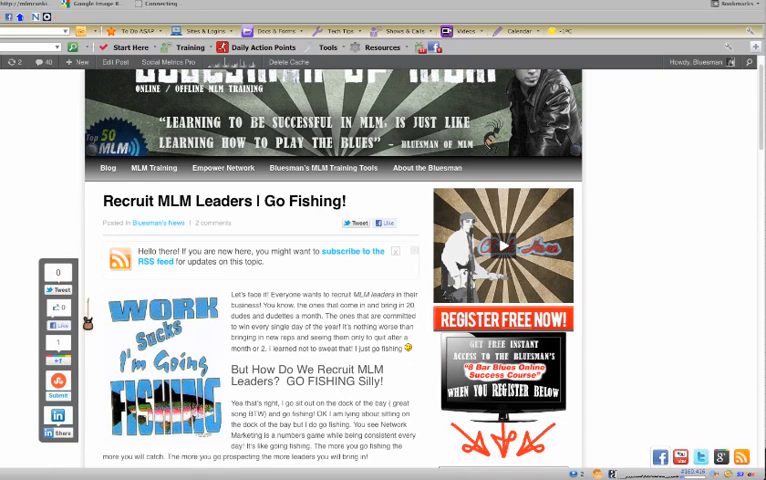
{"action": "scroll", "scroll_direction": "down", "scroll_amount": 3}
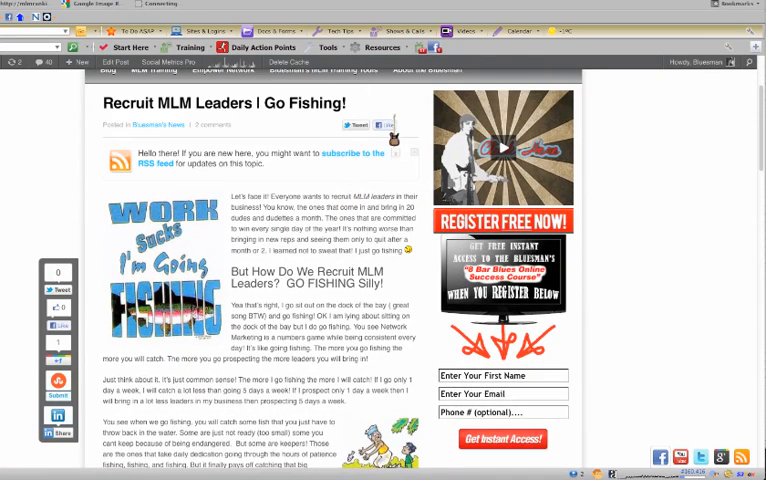
{"action": "scroll", "scroll_direction": "down", "scroll_amount": 3}
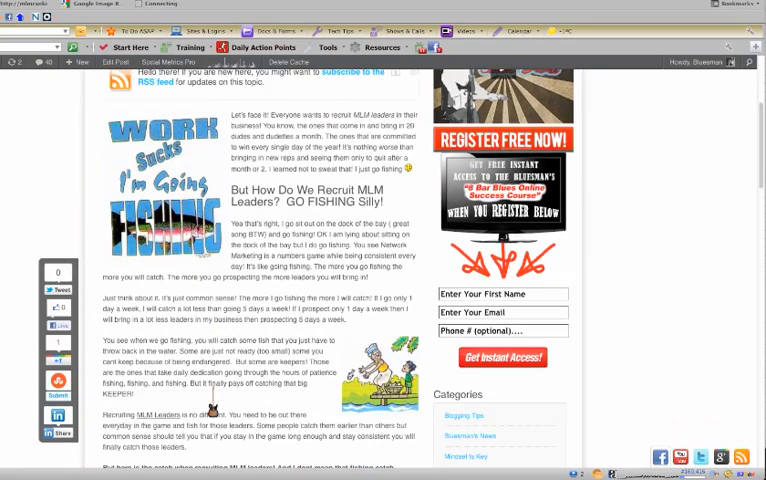
{"action": "scroll", "scroll_direction": "down", "scroll_amount": 3}
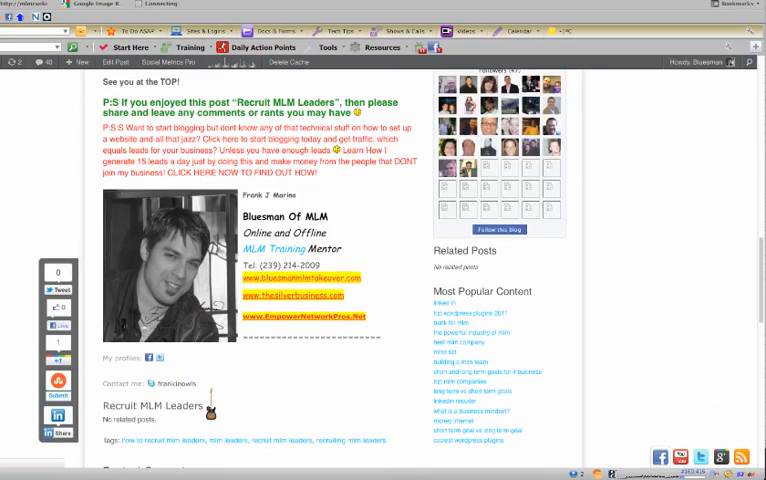
{"action": "scroll", "scroll_direction": "down", "scroll_amount": 3}
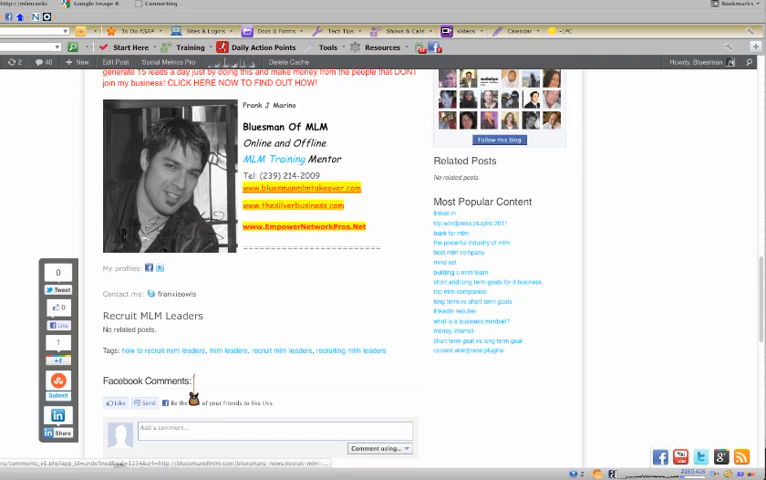
{"action": "scroll", "scroll_direction": "down", "scroll_amount": 3}
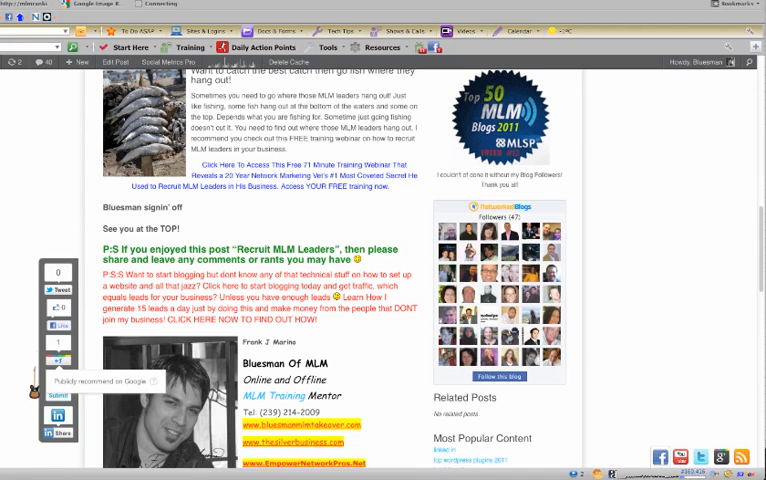
{"action": "scroll", "scroll_direction": "down", "scroll_amount": 3}
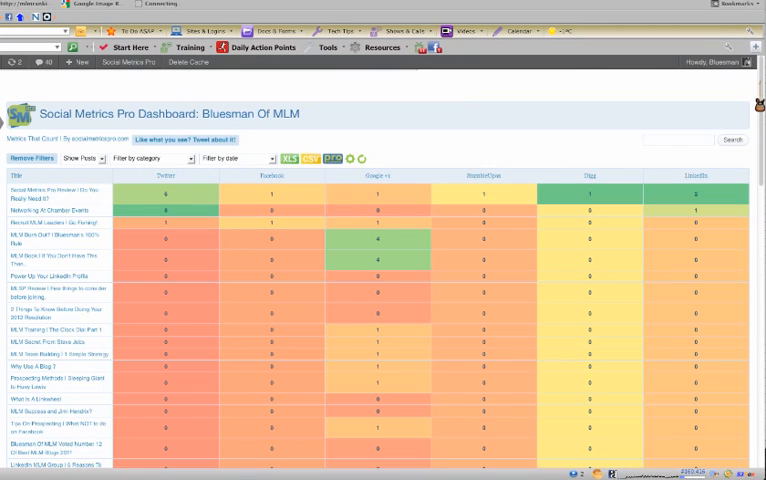
{"action": "scroll", "scroll_direction": "down", "scroll_amount": 3}
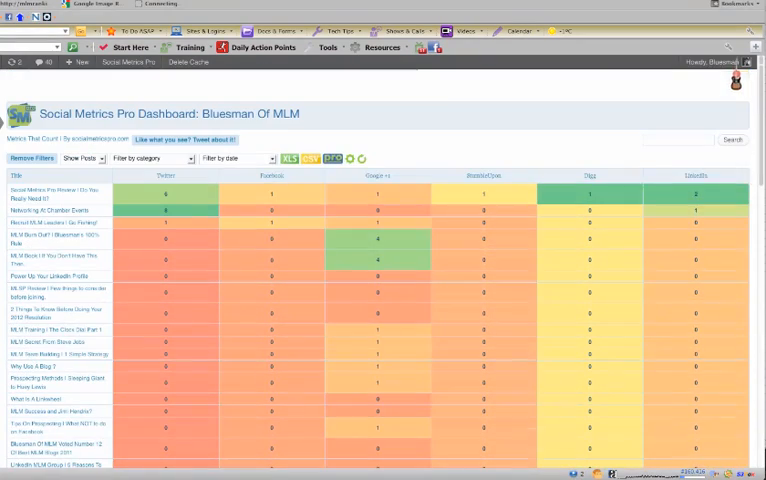
{"action": "mouse_move", "coordinate": [138, 277]}
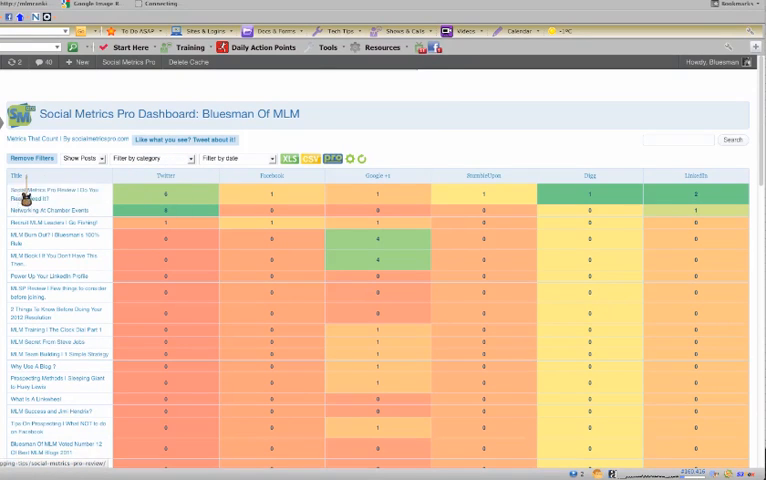
{"action": "mouse_move", "coordinate": [60, 209]}
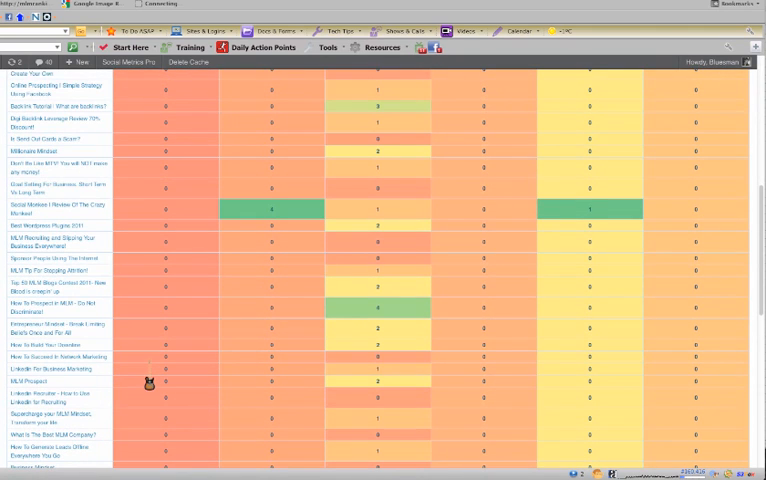
{"action": "scroll", "scroll_direction": "down", "scroll_amount": 3}
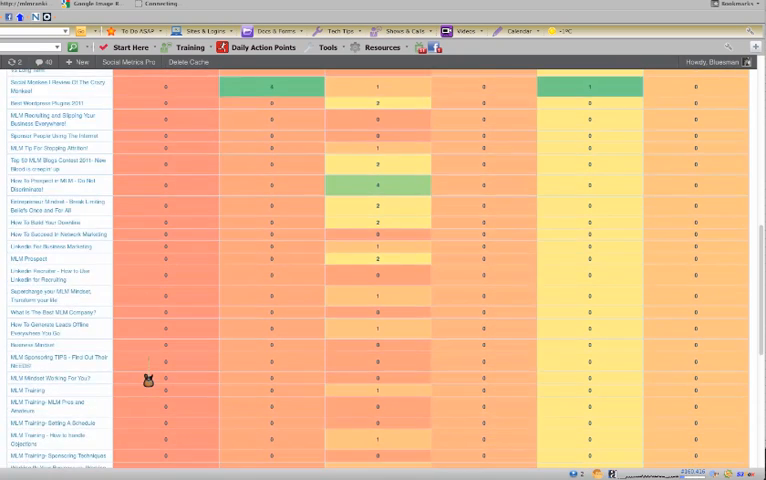
{"action": "scroll", "scroll_direction": "down", "scroll_amount": 3}
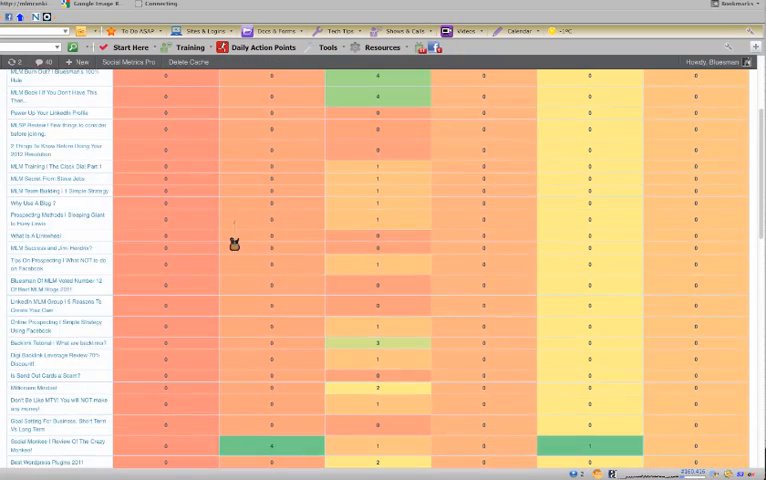
{"action": "scroll", "scroll_direction": "up", "scroll_amount": 3}
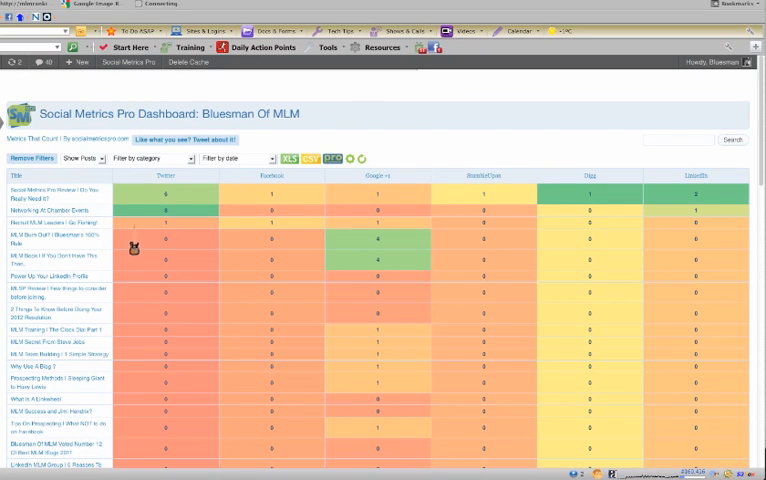
{"action": "scroll", "scroll_direction": "down", "scroll_amount": 3}
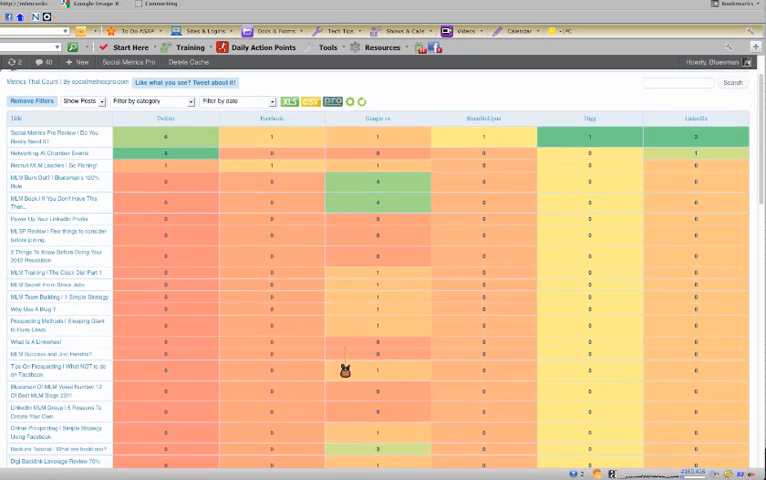
{"action": "scroll", "scroll_direction": "down", "scroll_amount": 3}
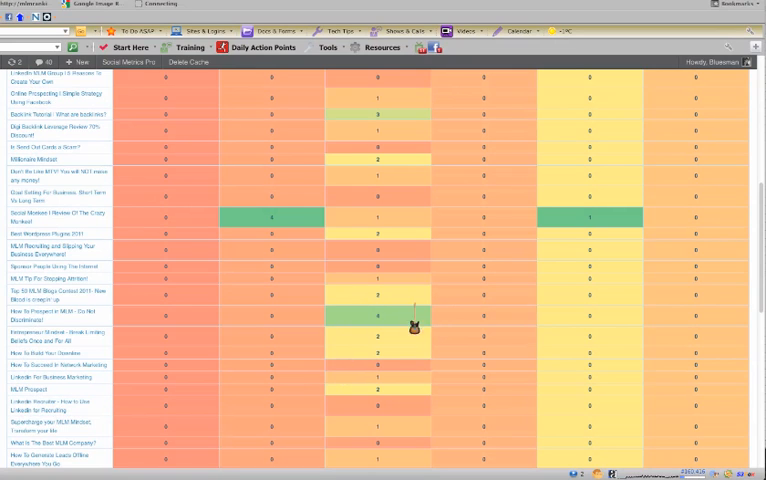
{"action": "scroll", "scroll_direction": "down", "scroll_amount": 3}
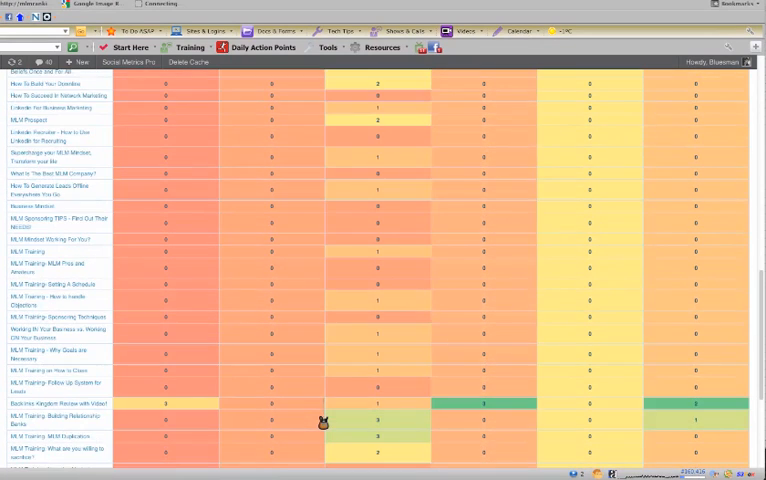
{"action": "scroll", "scroll_direction": "down", "scroll_amount": 3}
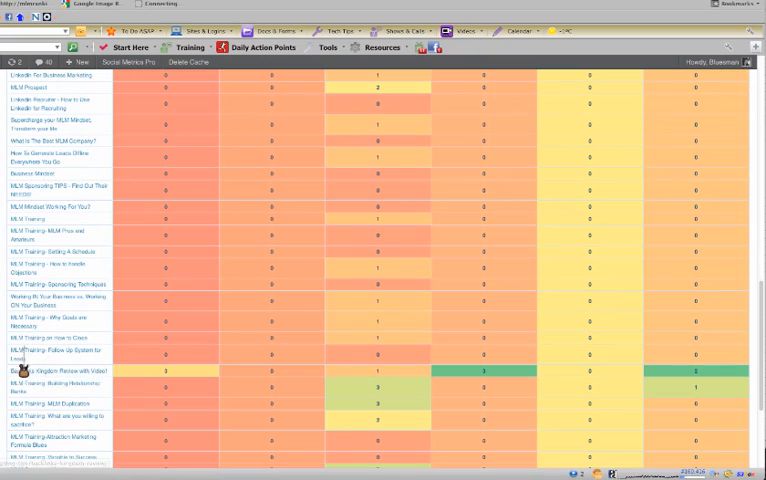
{"action": "mouse_move", "coordinate": [505, 385]}
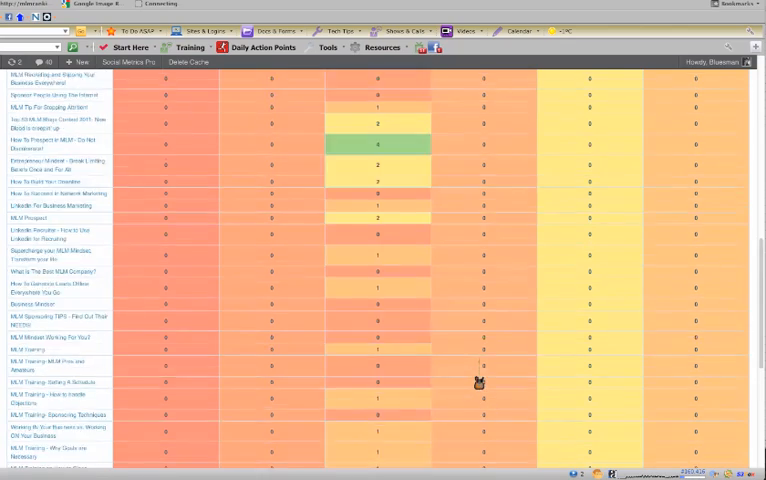
Step: Scroll through the dashboard's post rows, ending back at Networking At Chamber Events
{"action": "scroll", "scroll_direction": "down", "scroll_amount": 3}
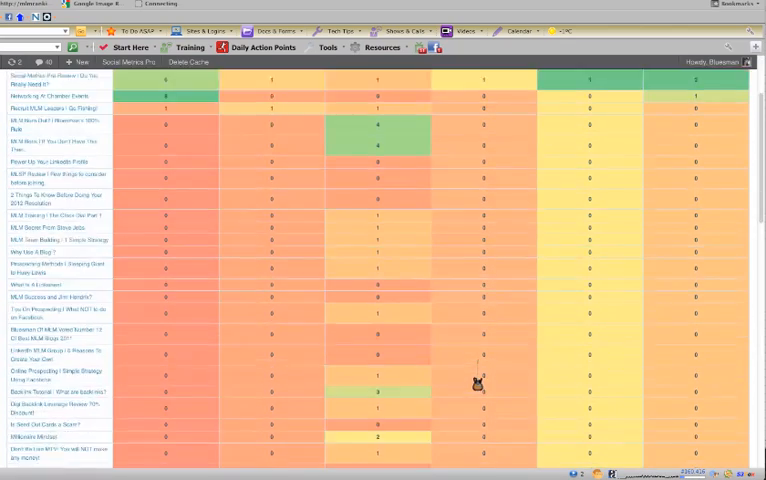
{"action": "scroll", "scroll_direction": "down", "scroll_amount": 3}
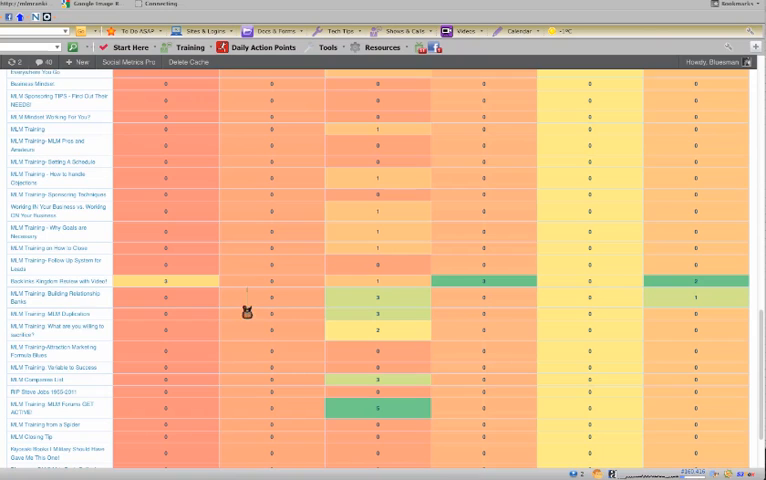
{"action": "mouse_move", "coordinate": [524, 303]}
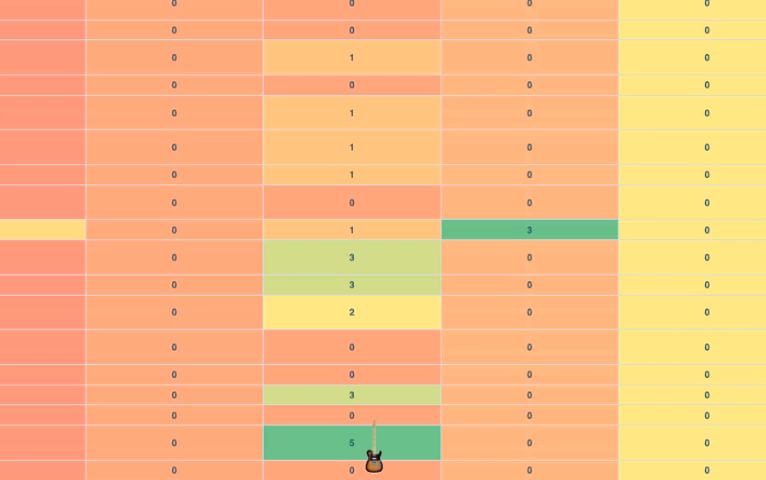
{"action": "mouse_move", "coordinate": [368, 455]}
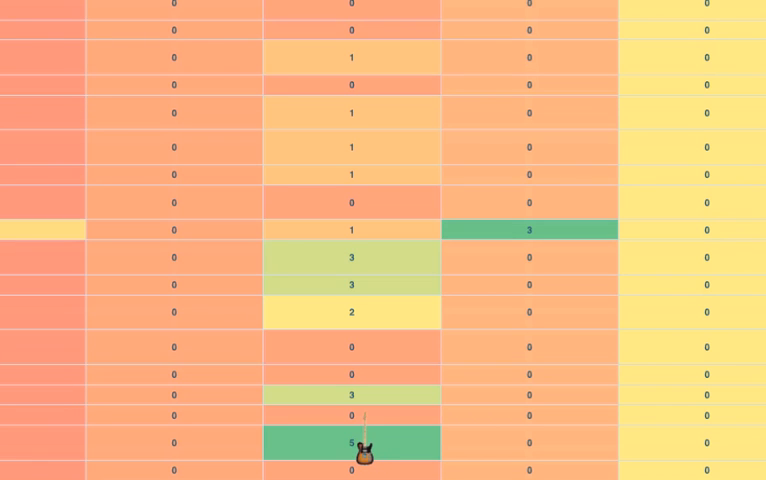
{"action": "scroll", "scroll_direction": "down", "scroll_amount": 3}
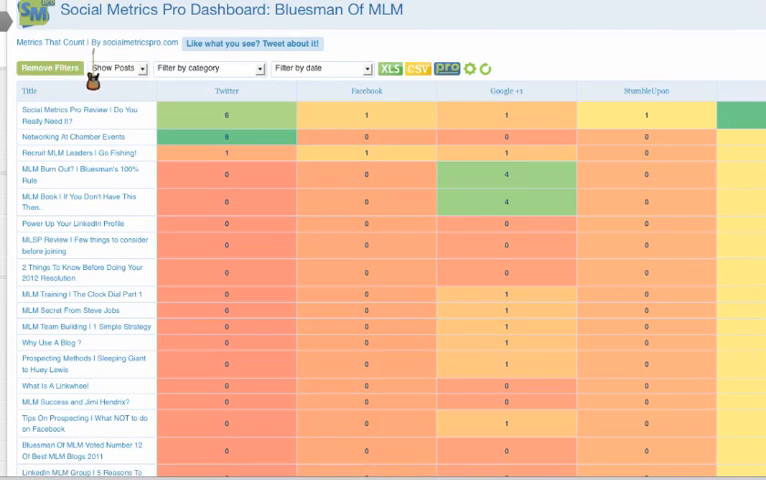
{"action": "left_click", "coordinate": [122, 68]}
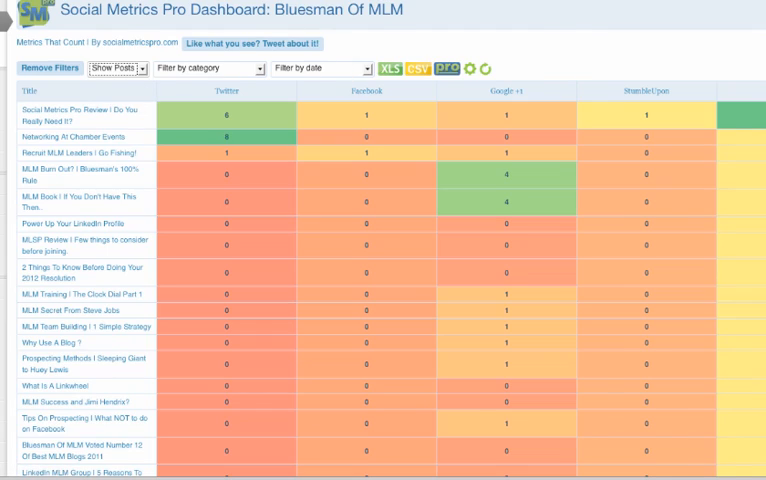
{"action": "left_click", "coordinate": [79, 152]}
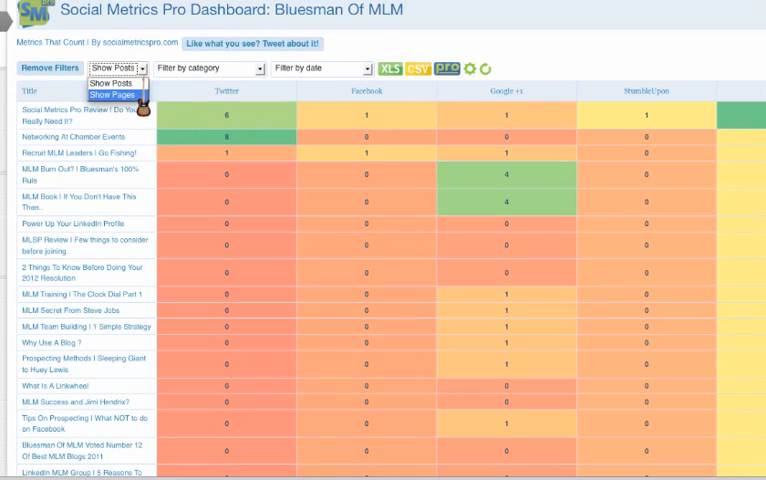
{"action": "left_click", "coordinate": [210, 72]}
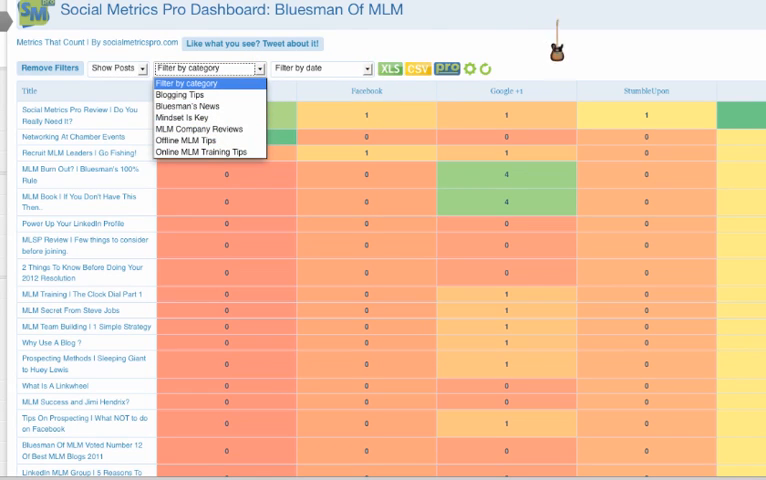
{"action": "left_click", "coordinate": [200, 68]}
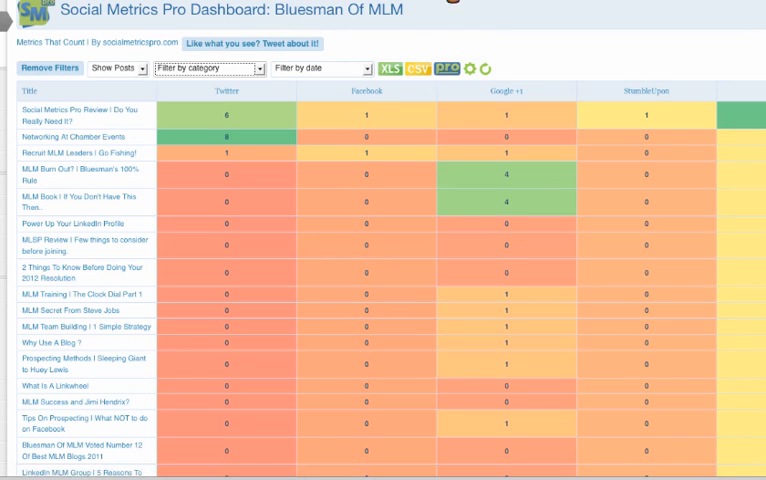
{"action": "mouse_move", "coordinate": [411, 70]}
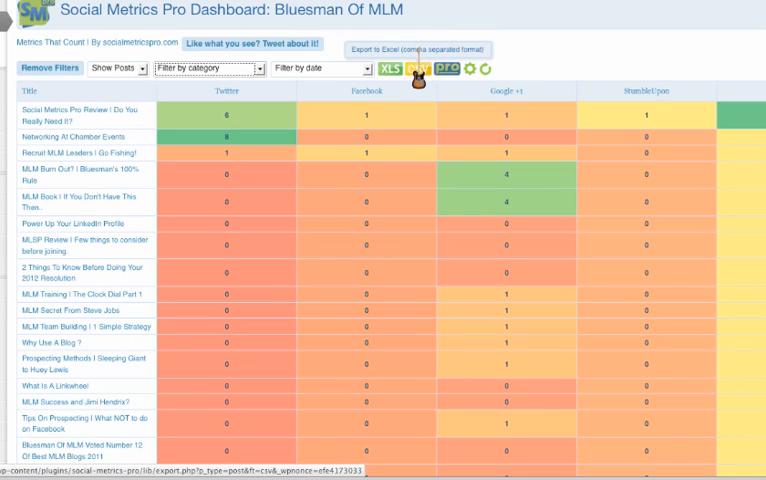
Step: Export the share counts report as a CSV file with the Export Tool
{"action": "left_click", "coordinate": [419, 68]}
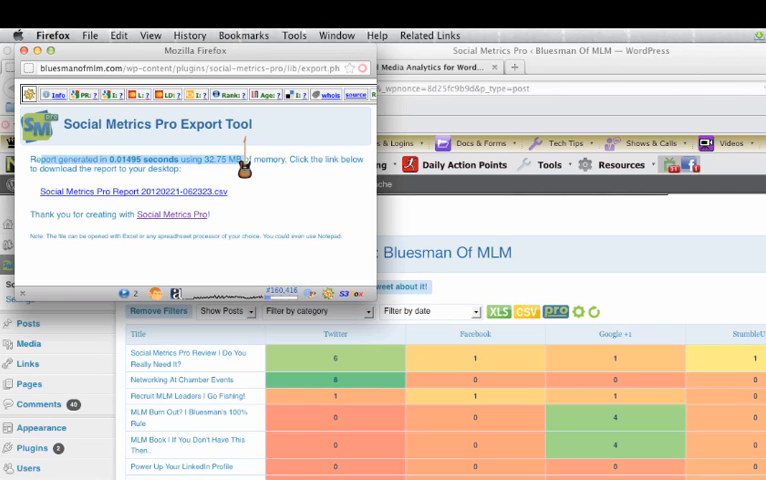
{"action": "mouse_move", "coordinate": [592, 200]}
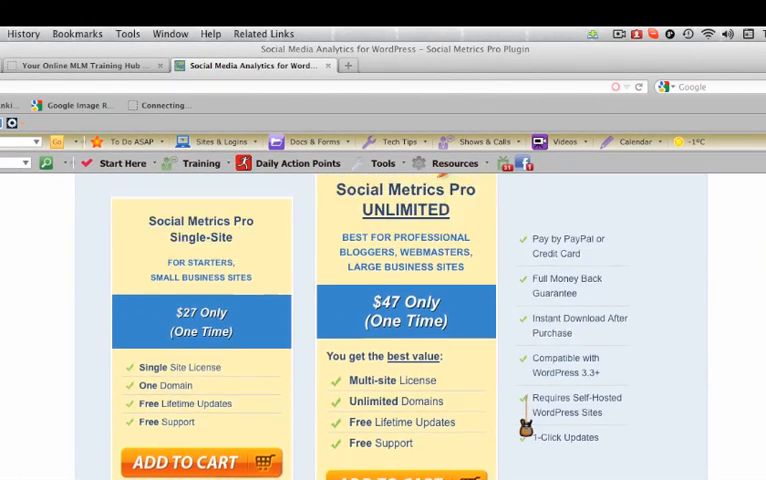
Step: Scroll the sales page through pricing and features down to High Performance
{"action": "scroll", "scroll_direction": "down", "scroll_amount": 3}
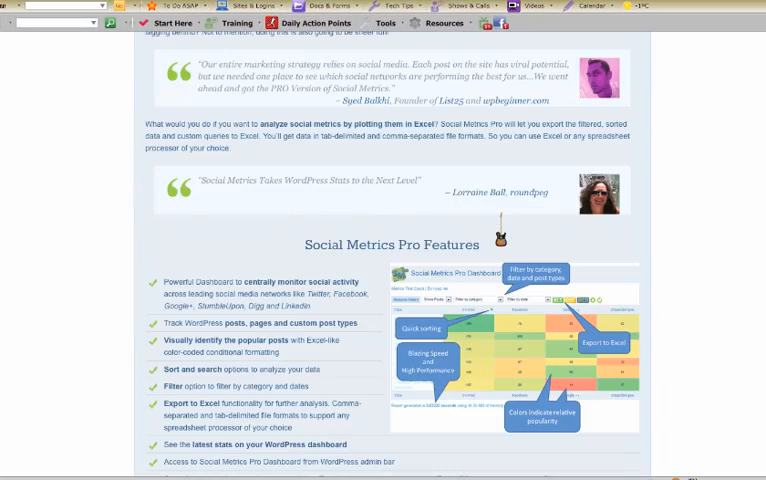
{"action": "scroll", "scroll_direction": "down", "scroll_amount": 3}
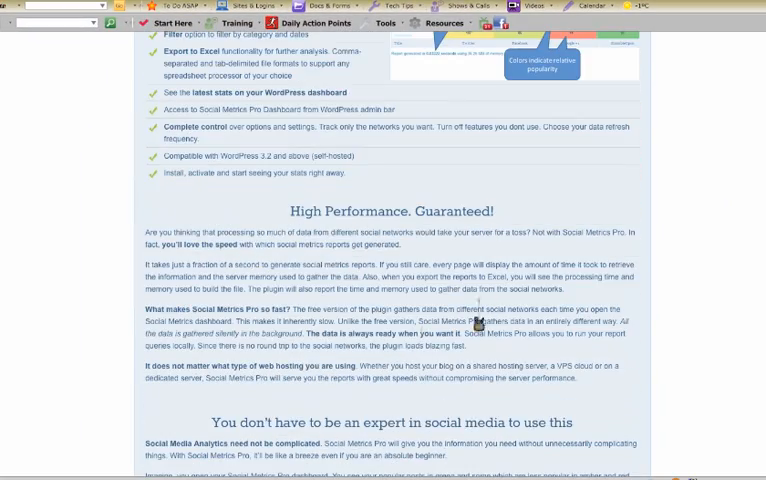
{"action": "scroll", "scroll_direction": "down", "scroll_amount": 3}
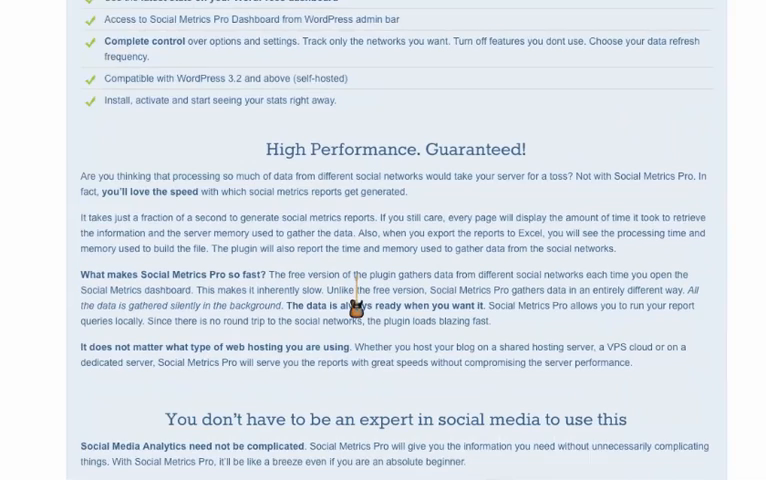
{"action": "scroll", "scroll_direction": "down", "scroll_amount": 3}
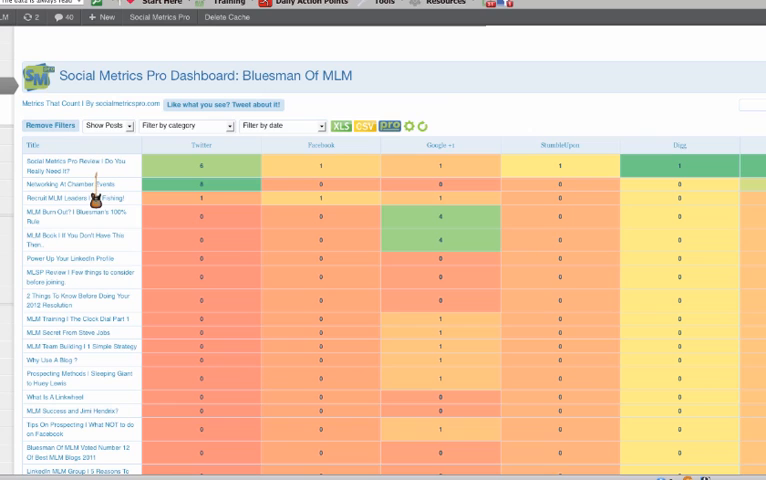
{"action": "mouse_move", "coordinate": [165, 189]}
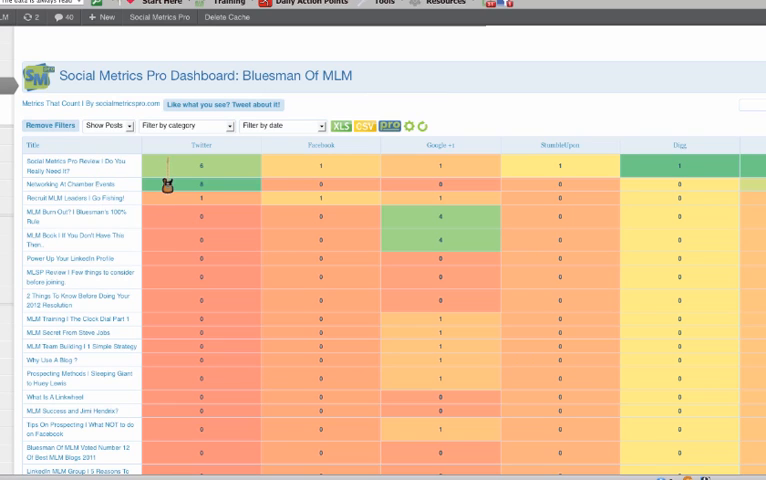
{"action": "mouse_move", "coordinate": [423, 145]}
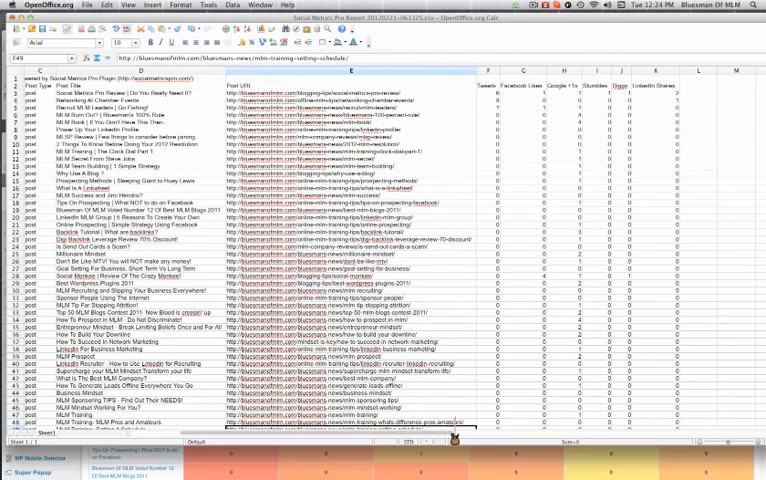
Step: Scroll the CSV sheet right to the network share columns and back left
{"action": "scroll", "scroll_direction": "right", "scroll_amount": 3}
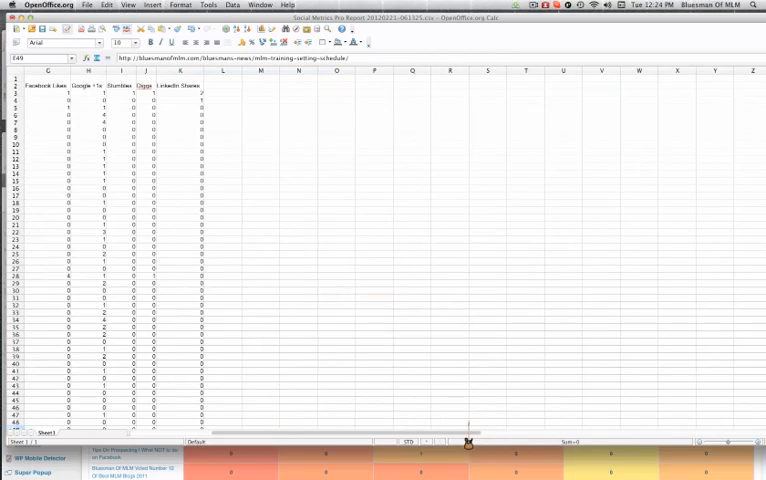
{"action": "scroll", "scroll_direction": "left", "scroll_amount": 3}
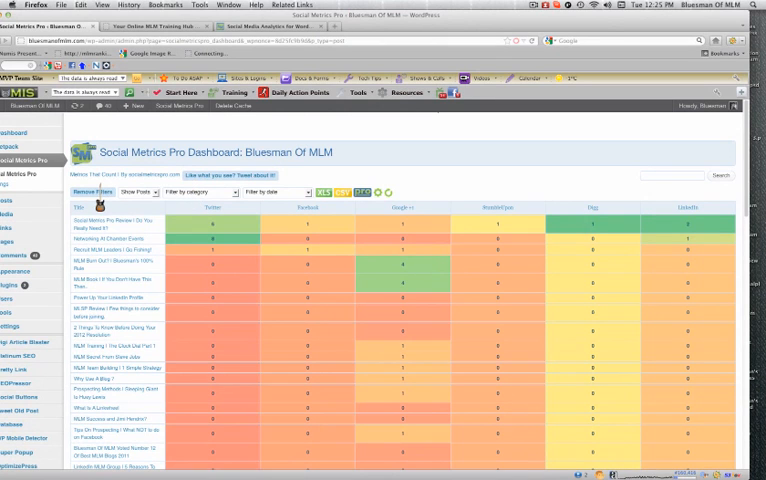
Step: Scroll down through the dashboard's lower post rows and back up slightly
{"action": "scroll", "scroll_direction": "down", "scroll_amount": 3}
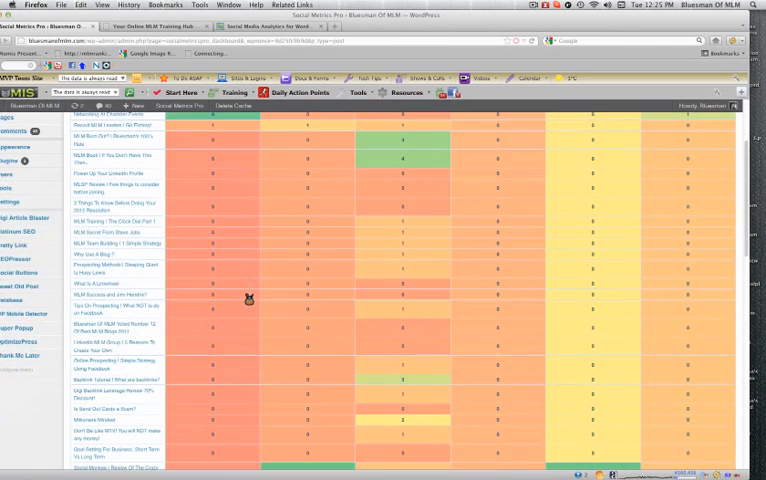
{"action": "scroll", "scroll_direction": "down", "scroll_amount": 3}
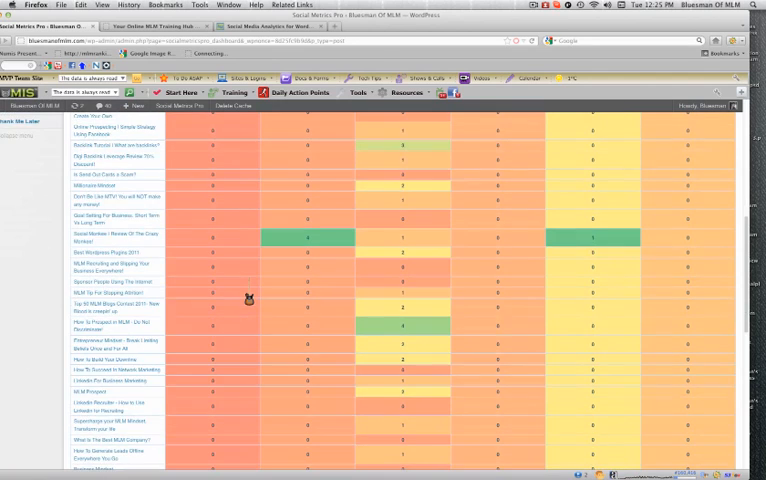
{"action": "scroll", "scroll_direction": "down", "scroll_amount": 3}
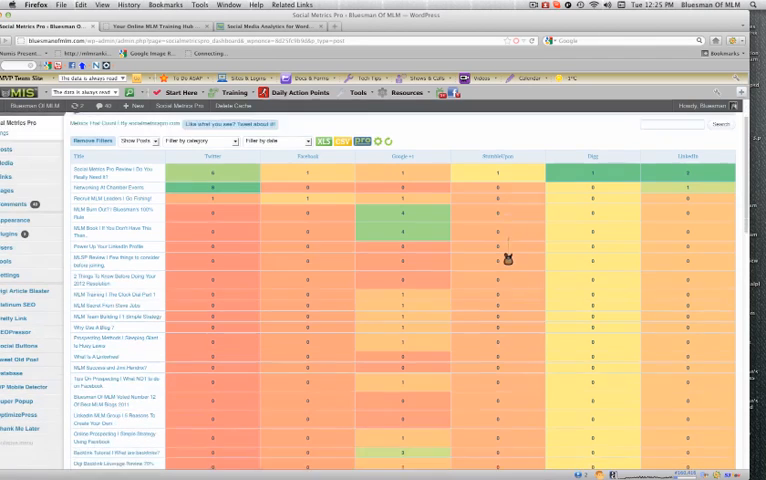
{"action": "scroll", "scroll_direction": "down", "scroll_amount": 3}
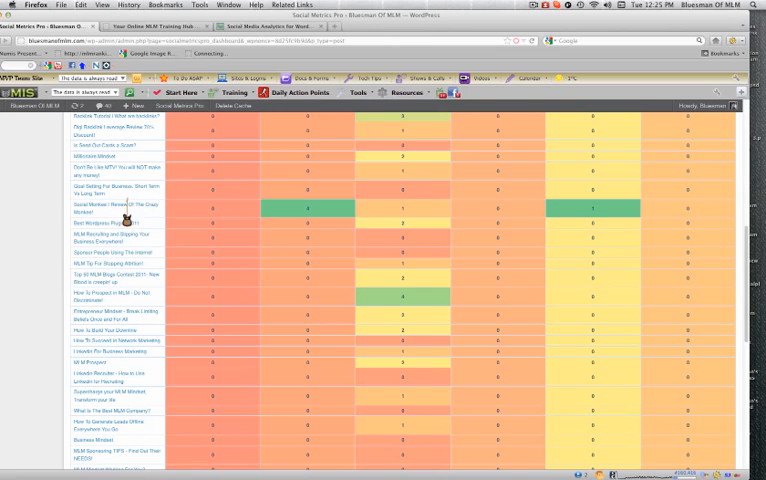
{"action": "scroll", "scroll_direction": "down", "scroll_amount": 3}
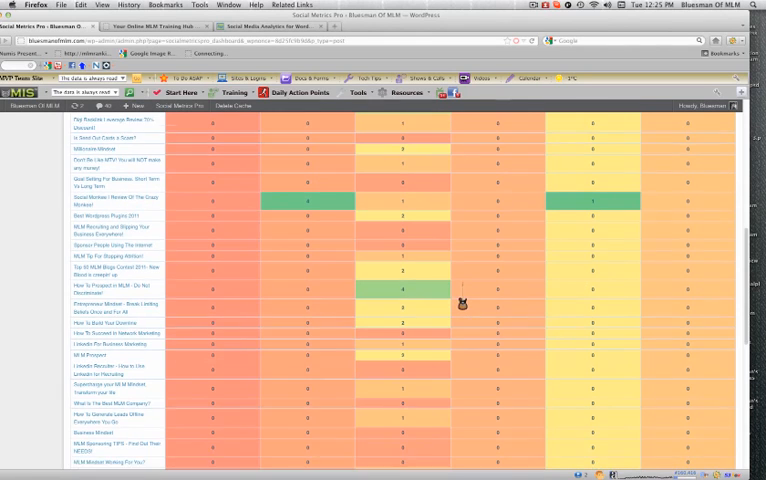
{"action": "scroll", "scroll_direction": "up", "scroll_amount": 3}
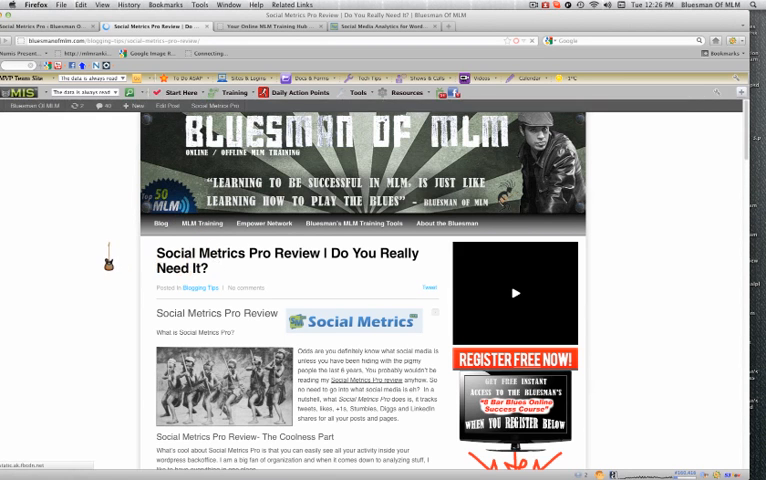
Step: Scroll the 'Do You Really Need It?' review post down to the Coolness Part
{"action": "scroll", "scroll_direction": "down", "scroll_amount": 3}
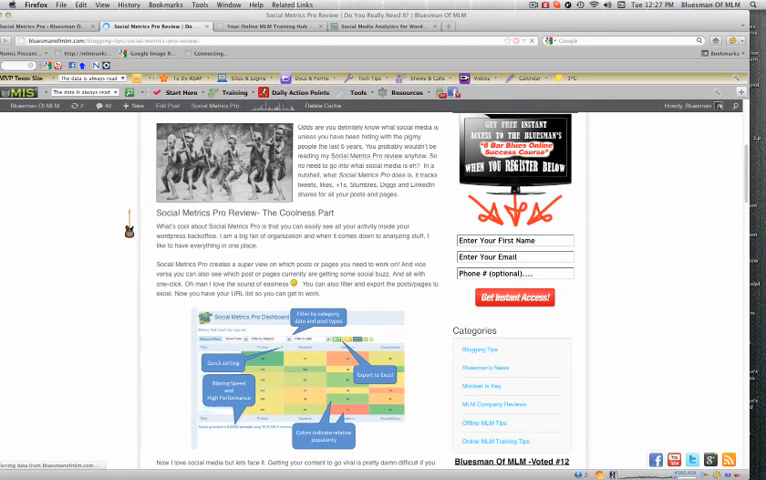
{"action": "scroll", "scroll_direction": "down", "scroll_amount": 3}
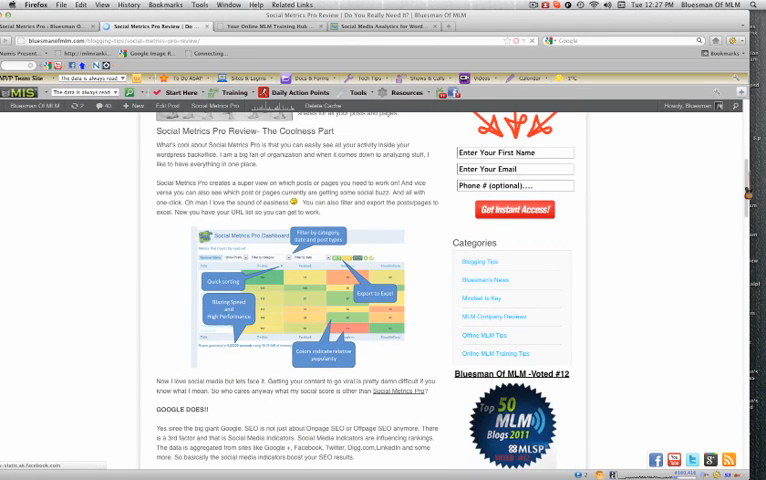
{"action": "scroll", "scroll_direction": "down", "scroll_amount": 3}
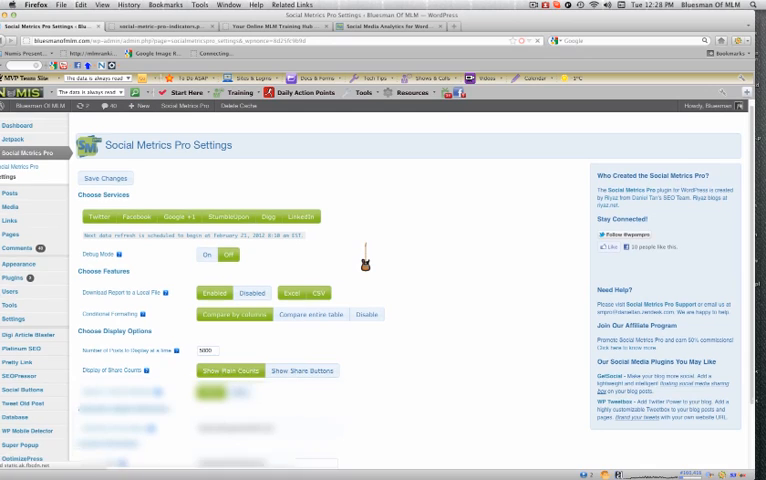
Step: Scroll through debug, dashboard display and license settings, then return to the dashboard
{"action": "scroll", "scroll_direction": "down", "scroll_amount": 3}
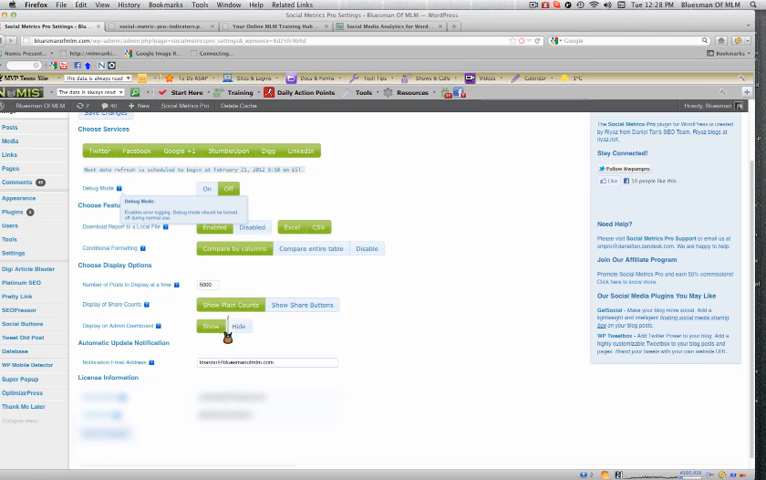
{"action": "mouse_move", "coordinate": [314, 315]}
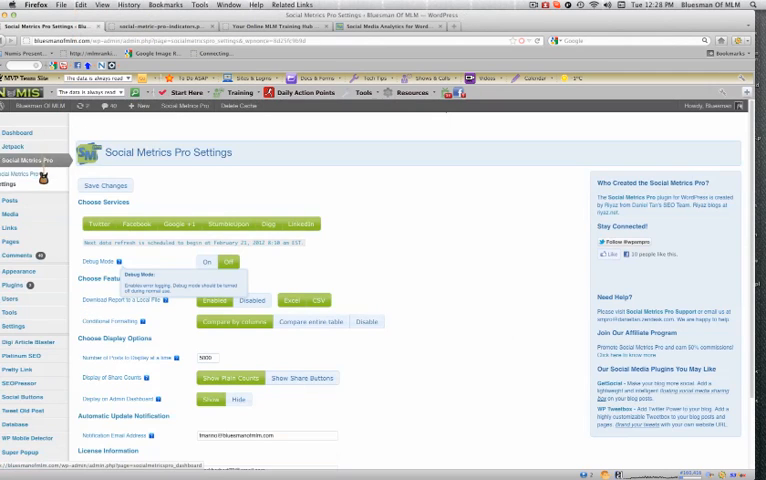
{"action": "left_click", "coordinate": [105, 186]}
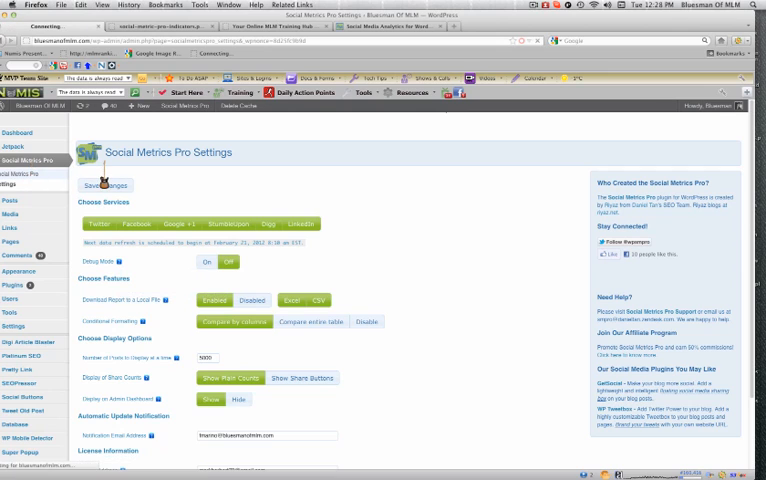